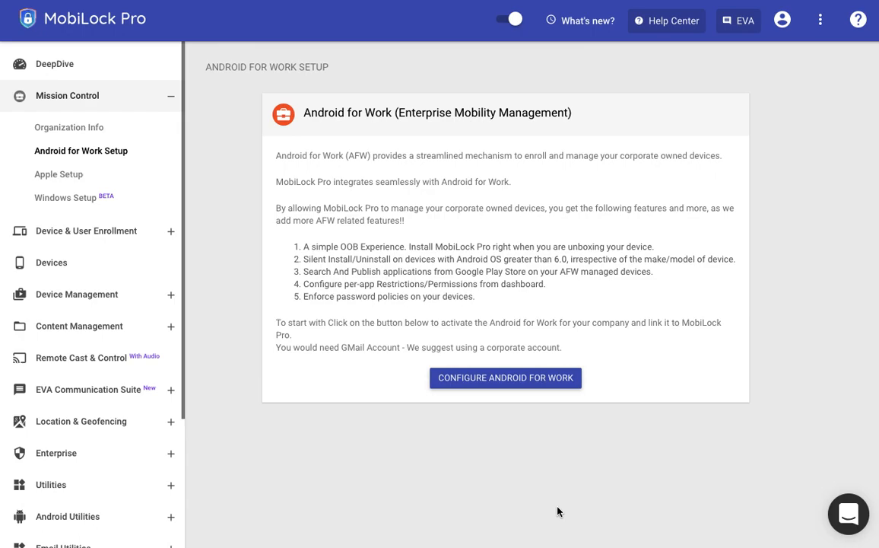
mouse_move(163, 142)
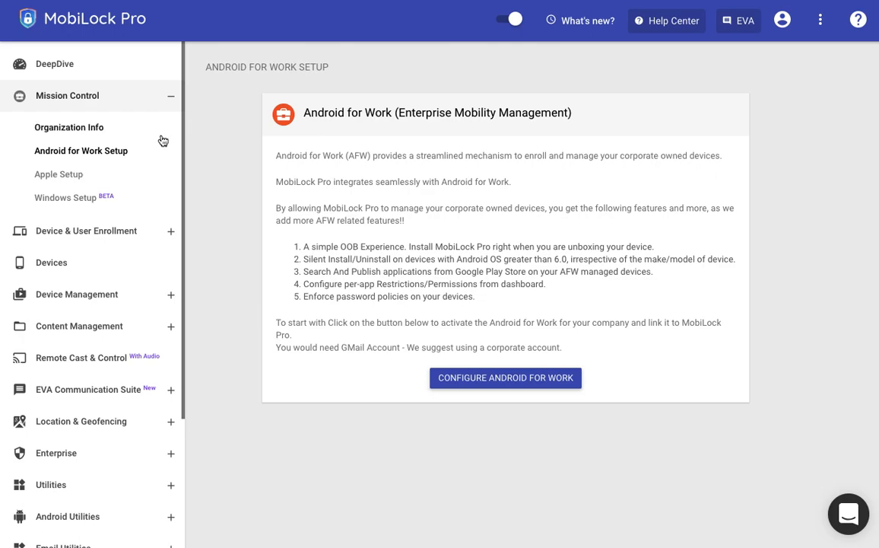
mouse_move(124, 158)
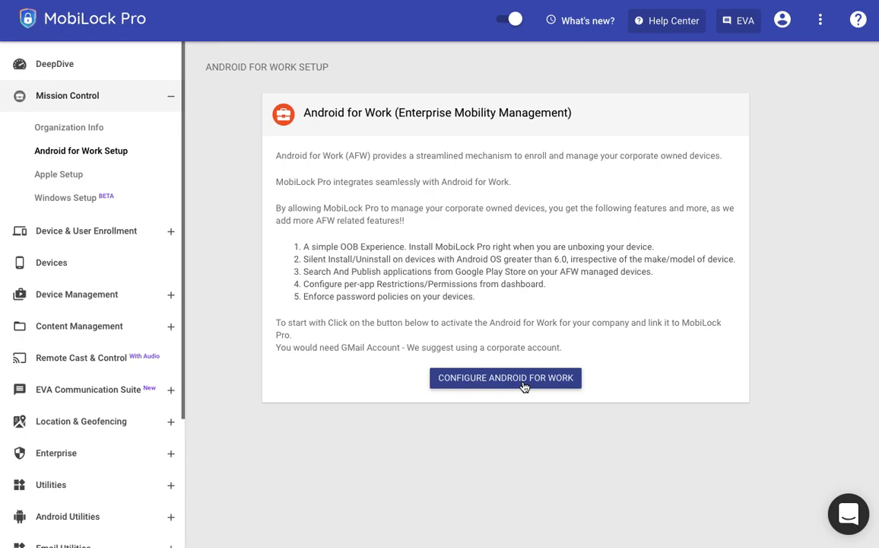
- Launch the Google Play Bring Android to Work page from MobiLock Pro's Android for Work setup
click(505, 378)
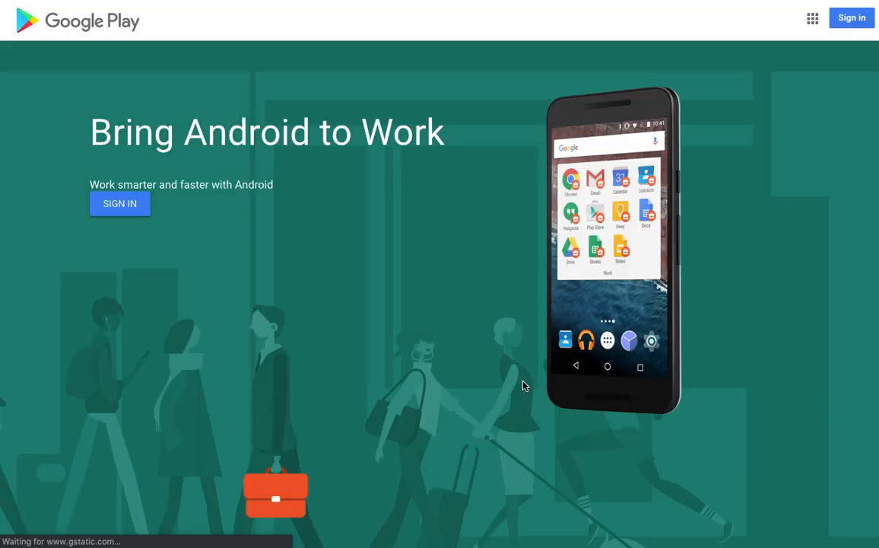
mouse_move(188, 240)
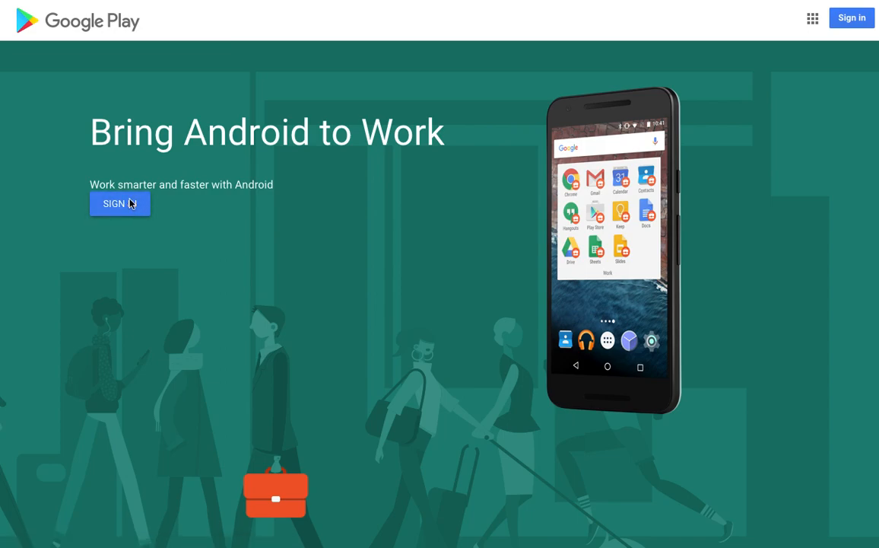
- Sign in to Google Play with the onplex.demo Gmail account and its password
click(119, 204)
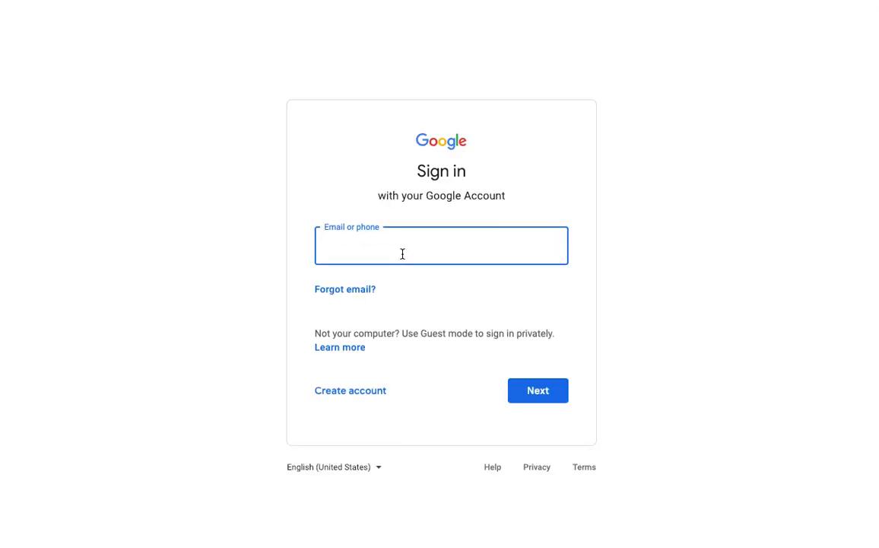
text(onplex.demo)
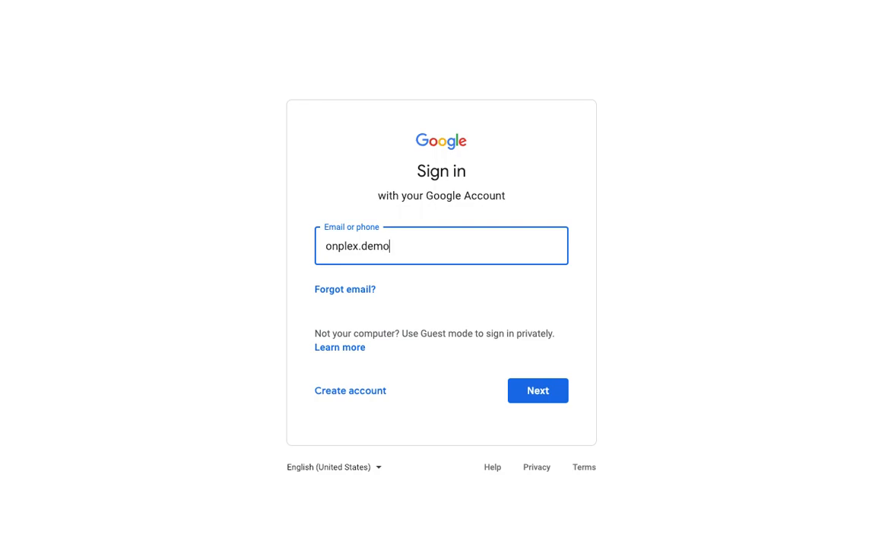
click(538, 389)
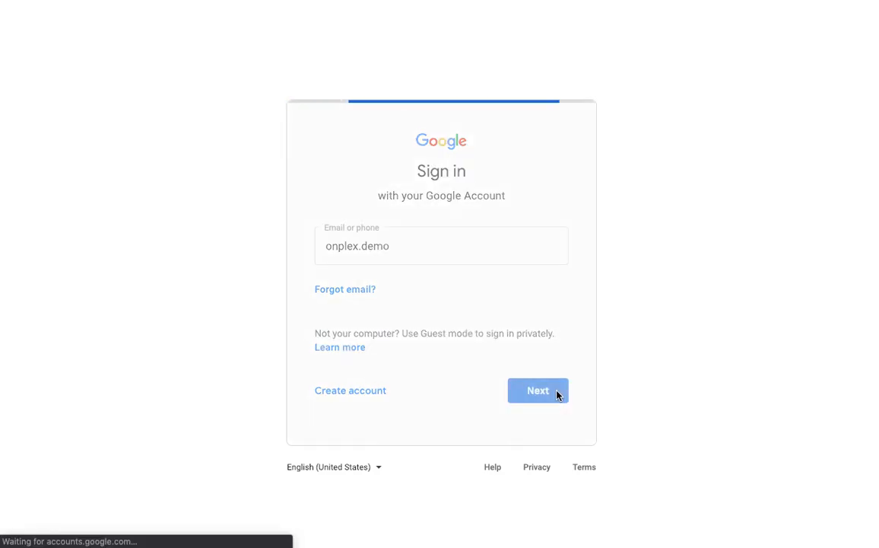
click(537, 390)
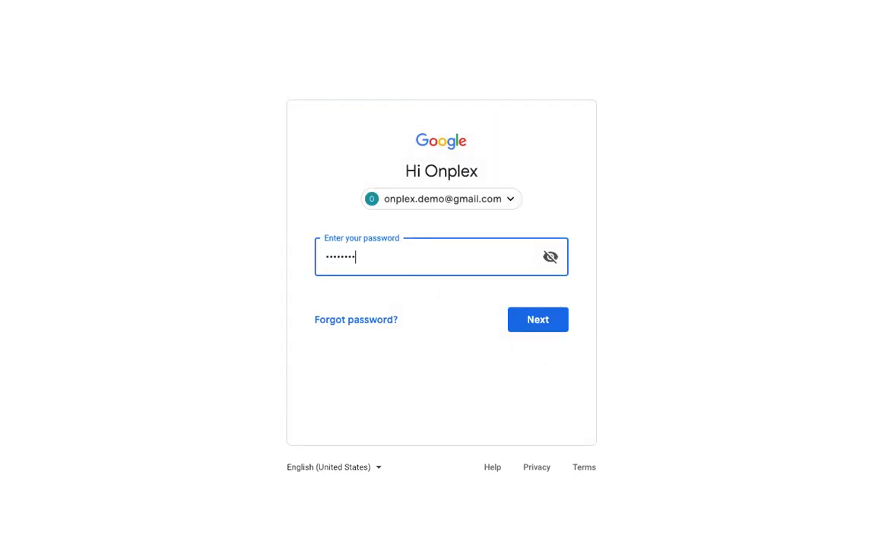
click(538, 318)
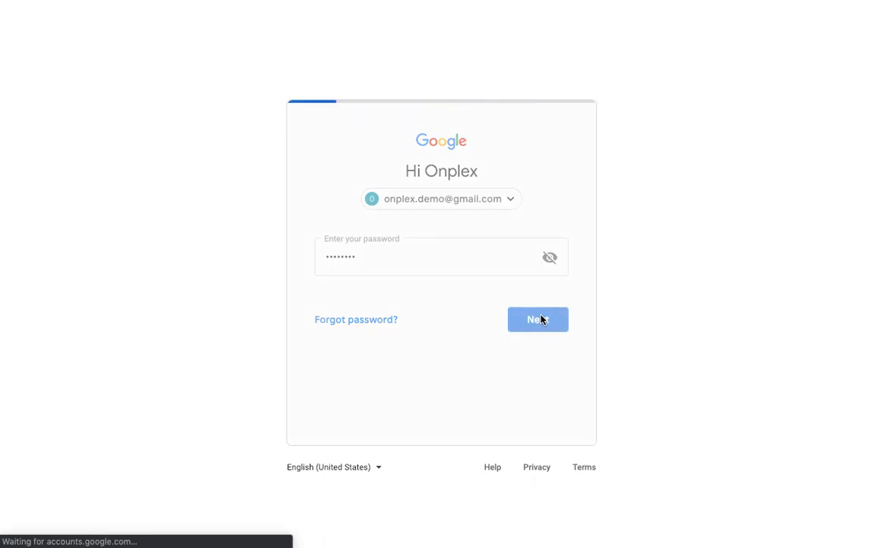
click(537, 319)
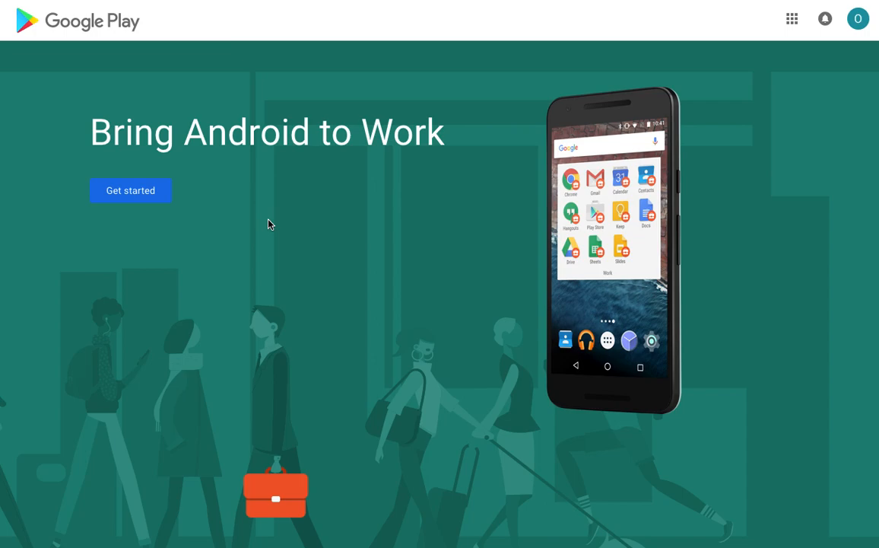
mouse_move(152, 200)
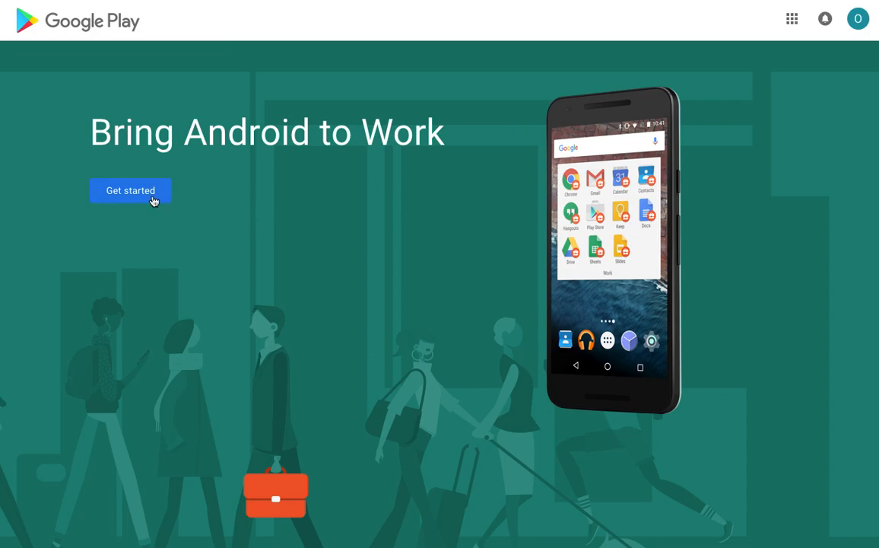
- Start the managed Google Play enterprise signup and enter Onplex as the business name
click(130, 191)
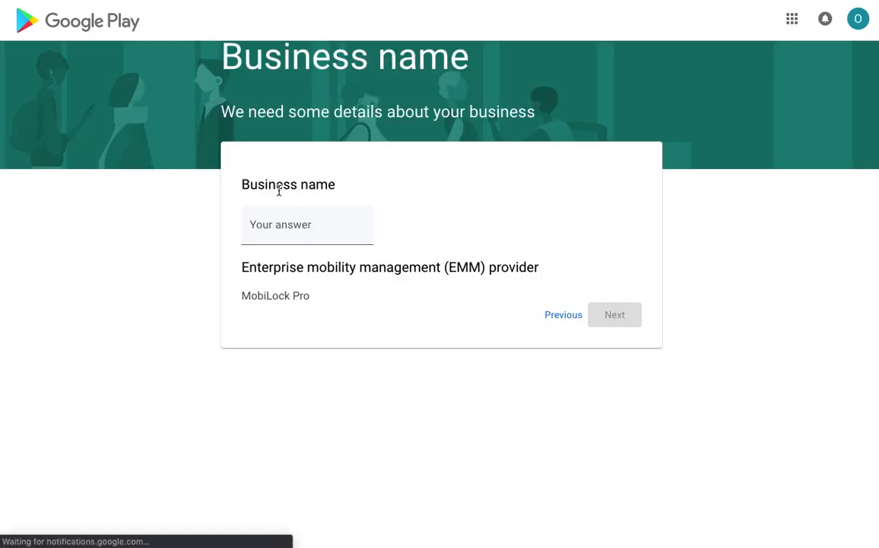
click(307, 224)
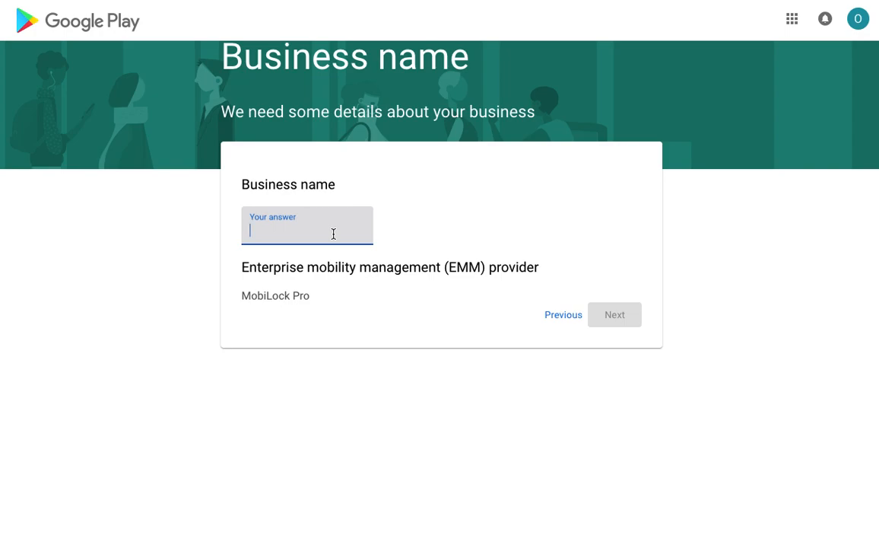
text(Onplex)
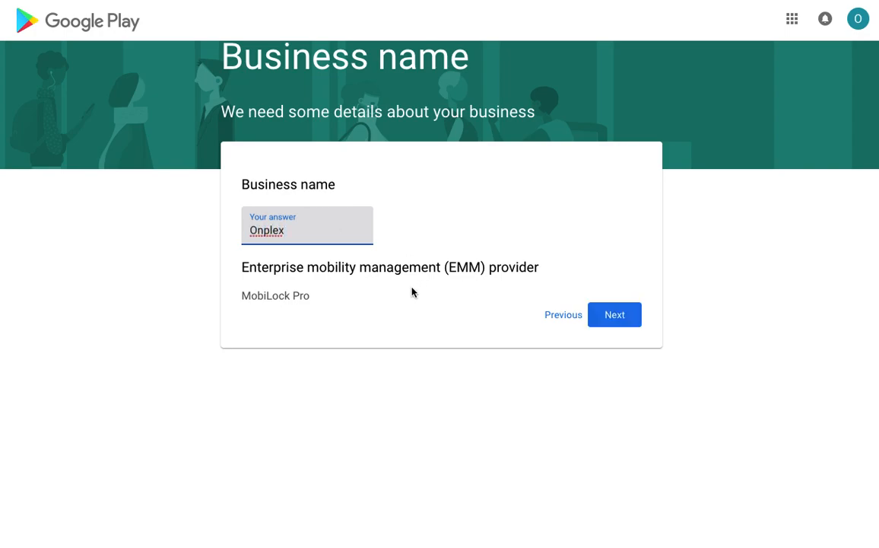
mouse_move(373, 286)
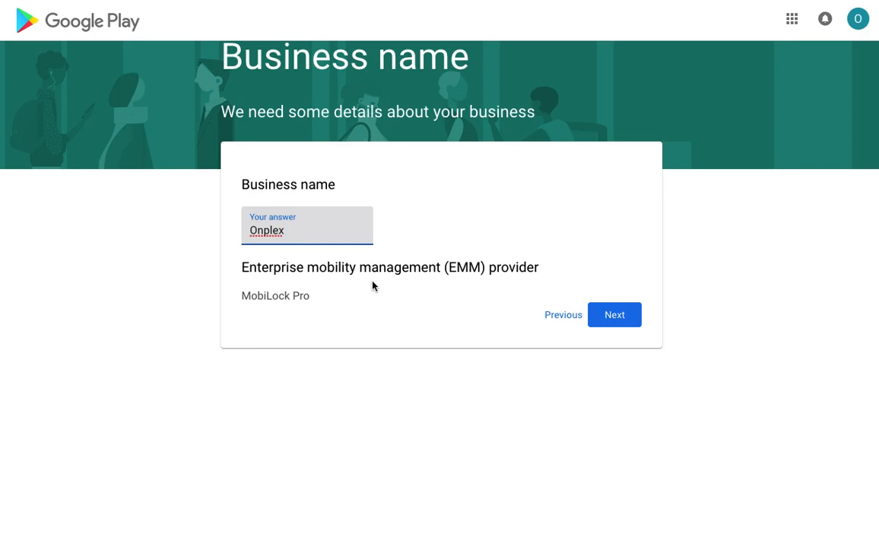
mouse_move(615, 315)
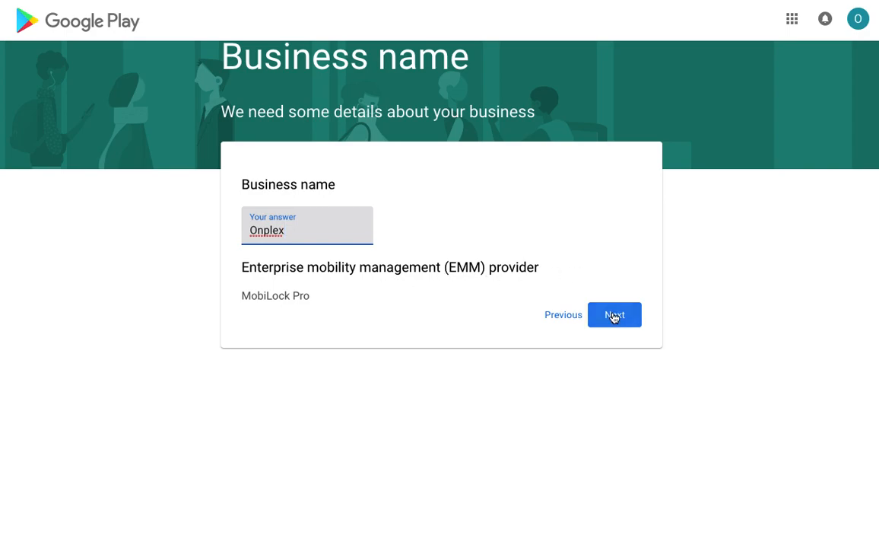
- Submit the Onplex business name and accept the Managed Google Play agreement
click(614, 314)
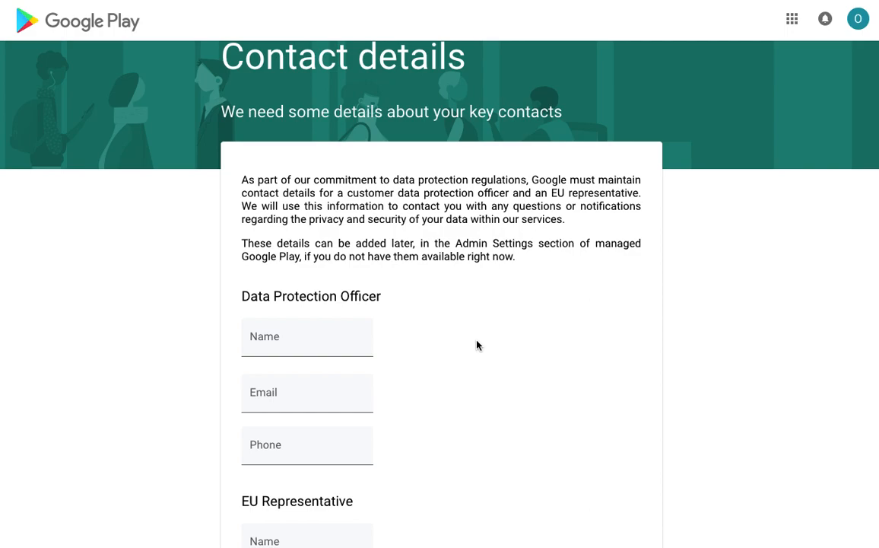
scroll(down, 3)
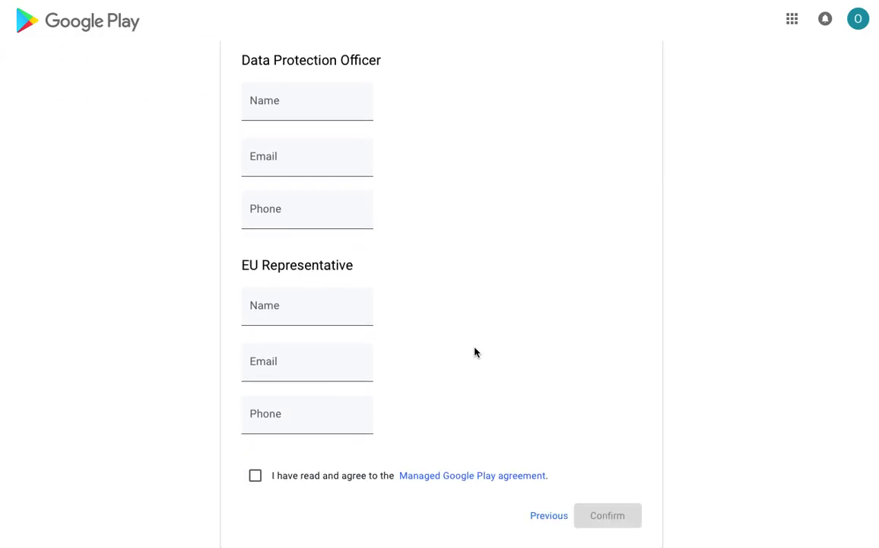
click(255, 474)
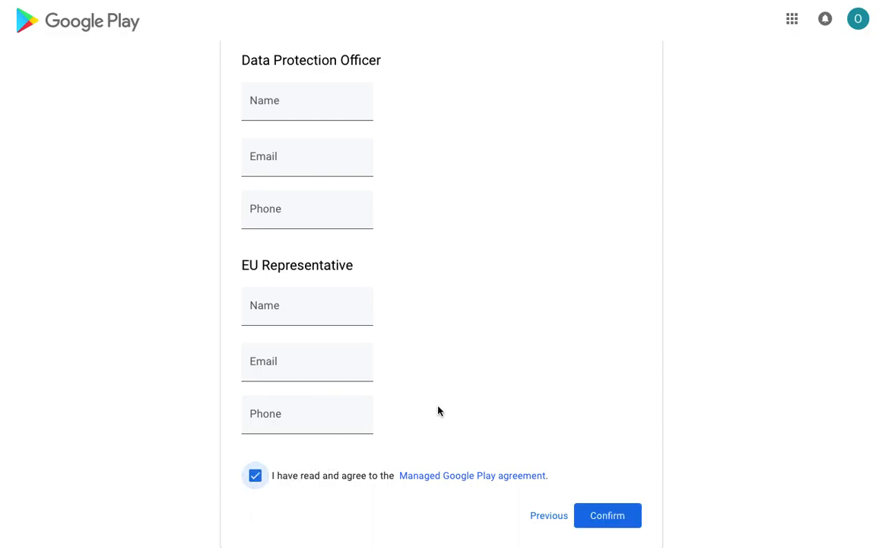
click(606, 515)
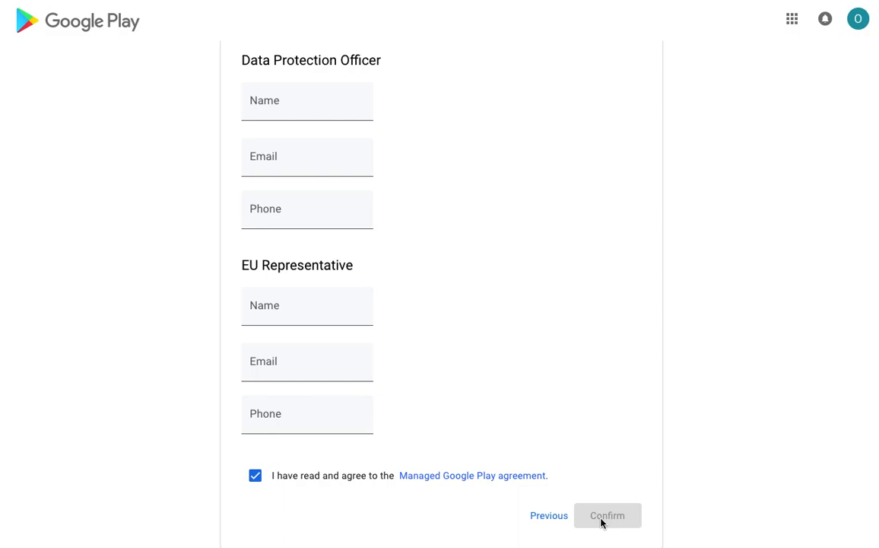
click(607, 515)
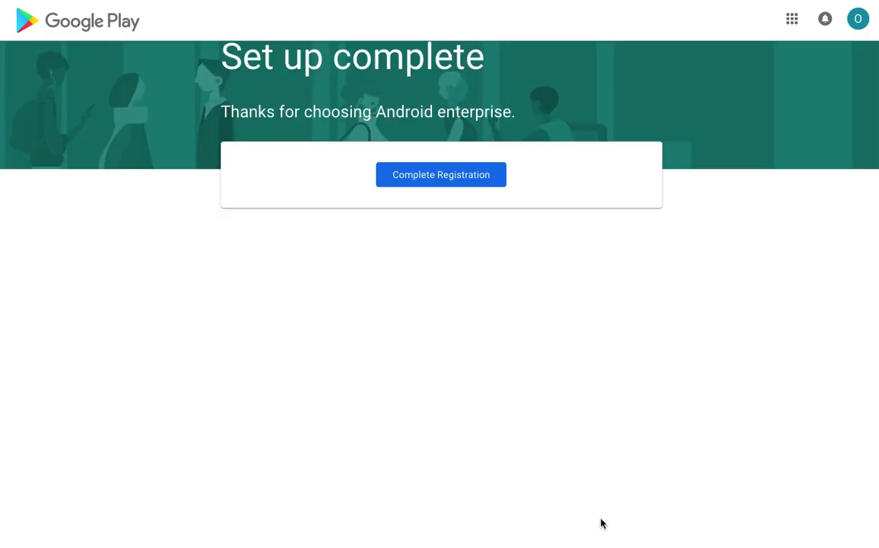
mouse_move(449, 186)
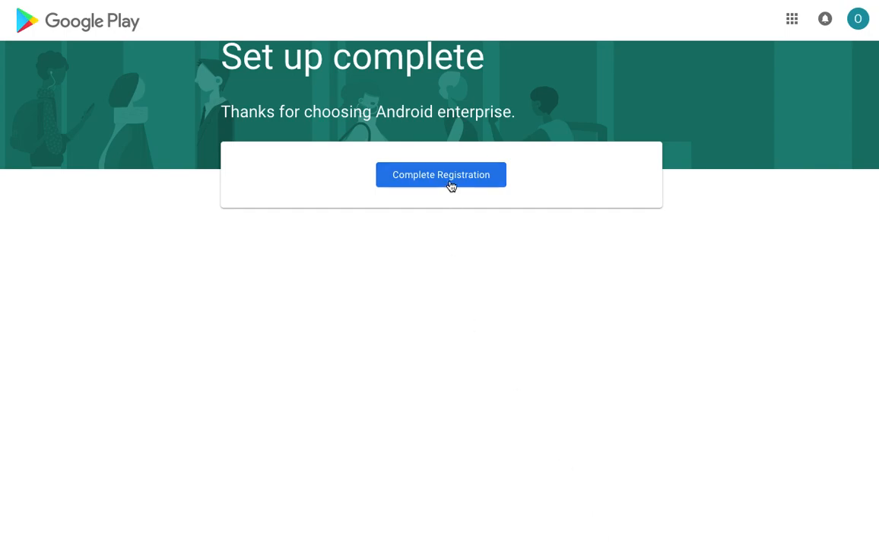
- Complete the enterprise registration, returning MobiLock Pro with Android for Work activated for Onplex
click(441, 174)
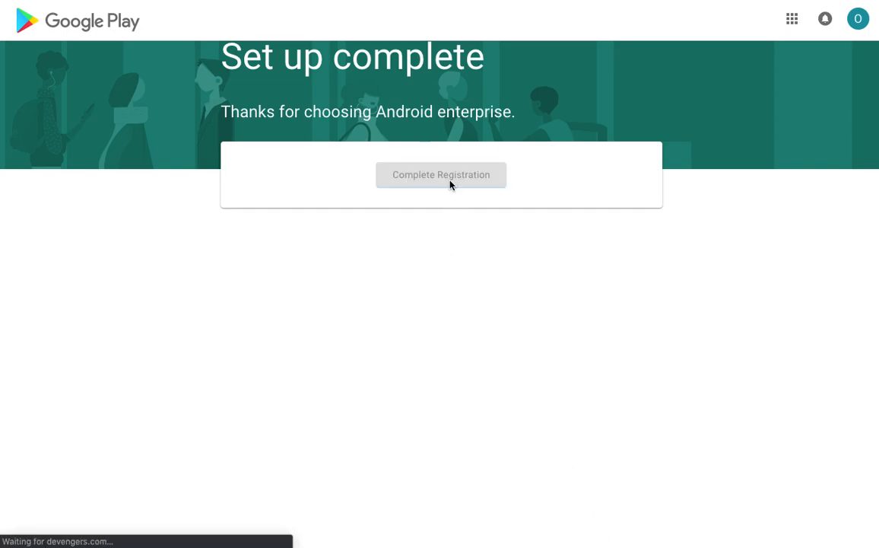
click(441, 174)
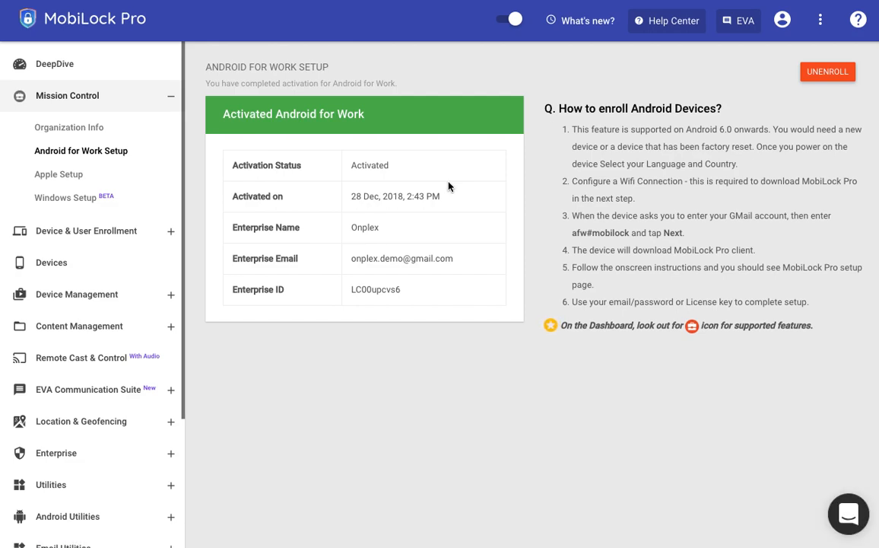
mouse_move(255, 134)
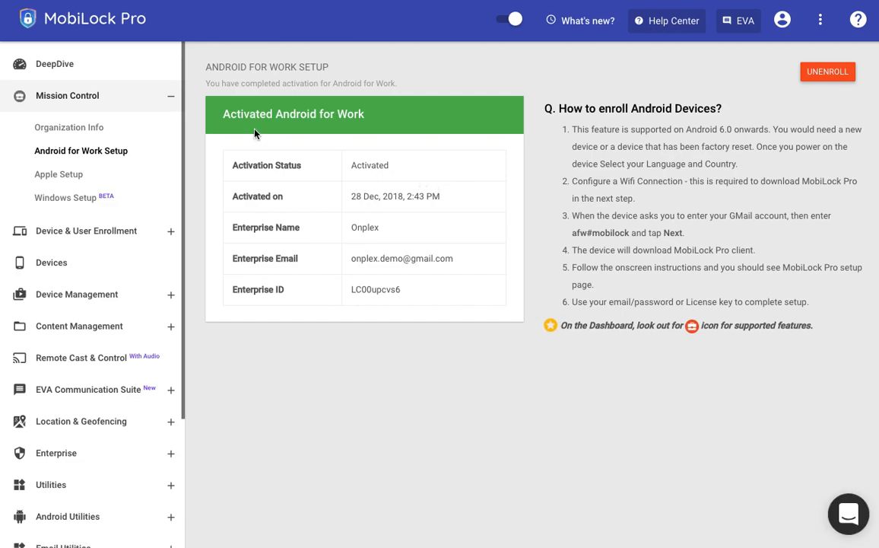
mouse_move(354, 134)
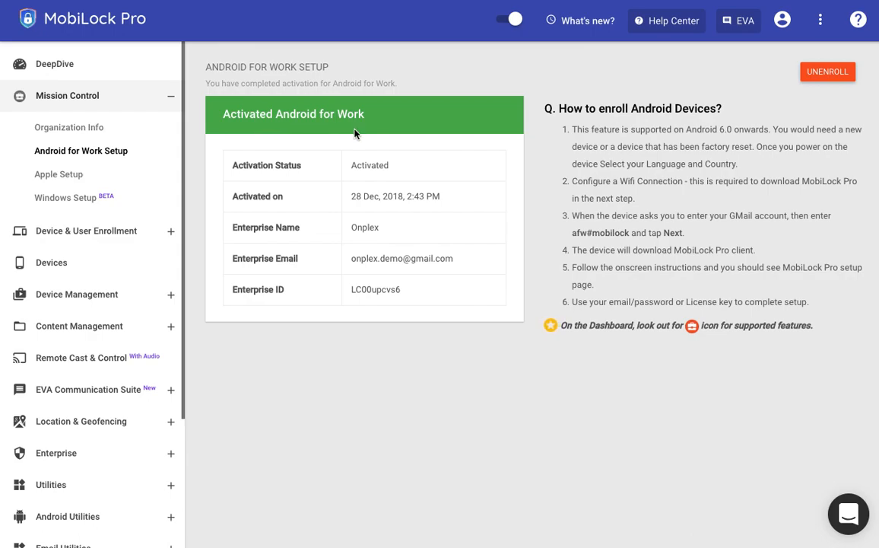
mouse_move(470, 153)
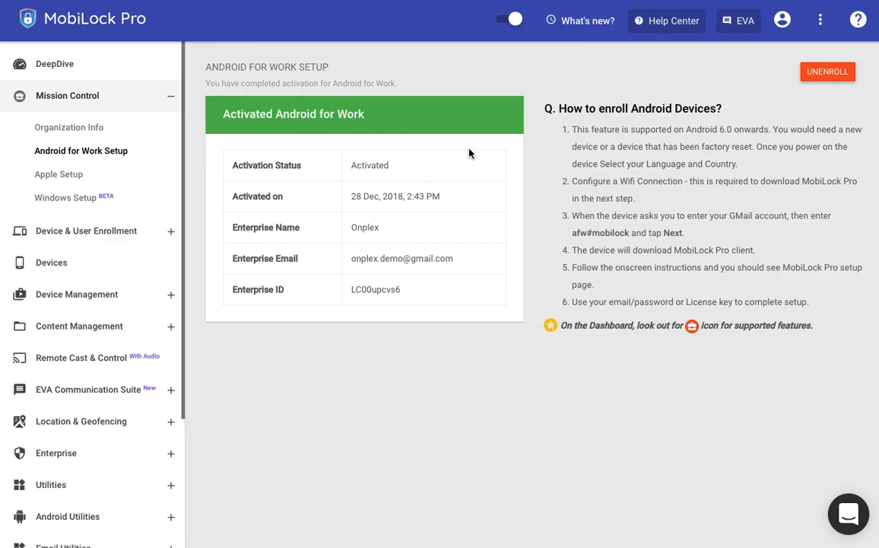
mouse_move(502, 151)
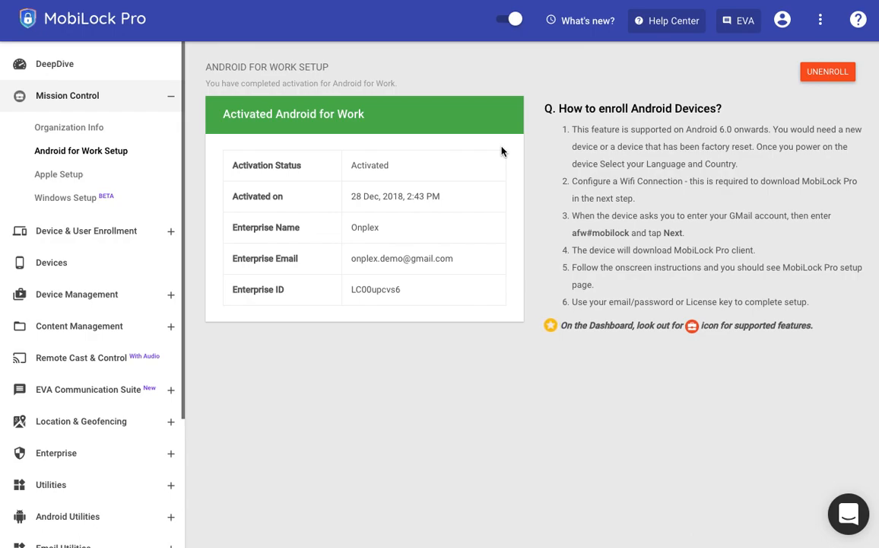
mouse_move(641, 132)
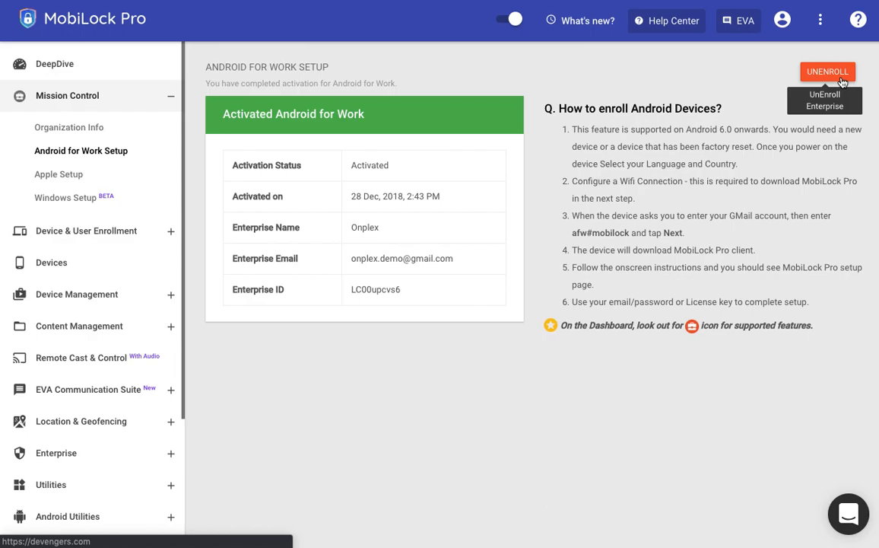
mouse_move(758, 176)
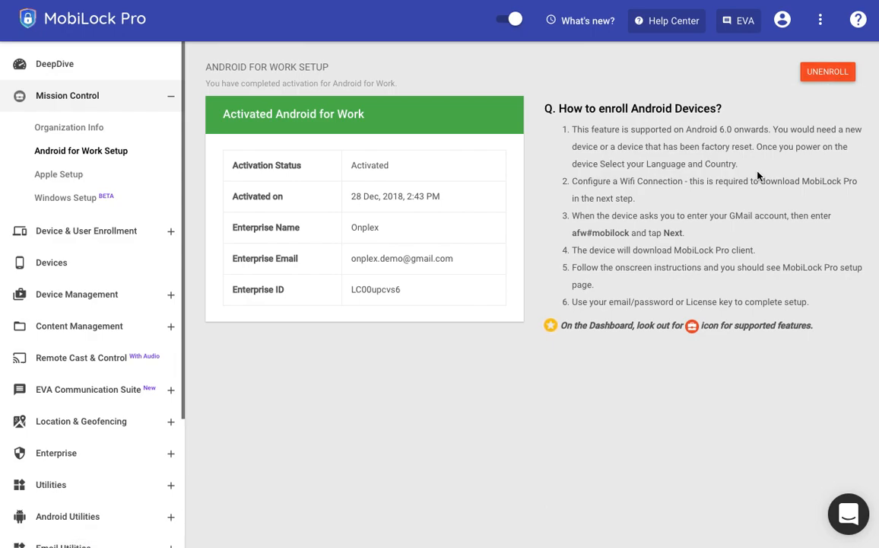
mouse_move(726, 163)
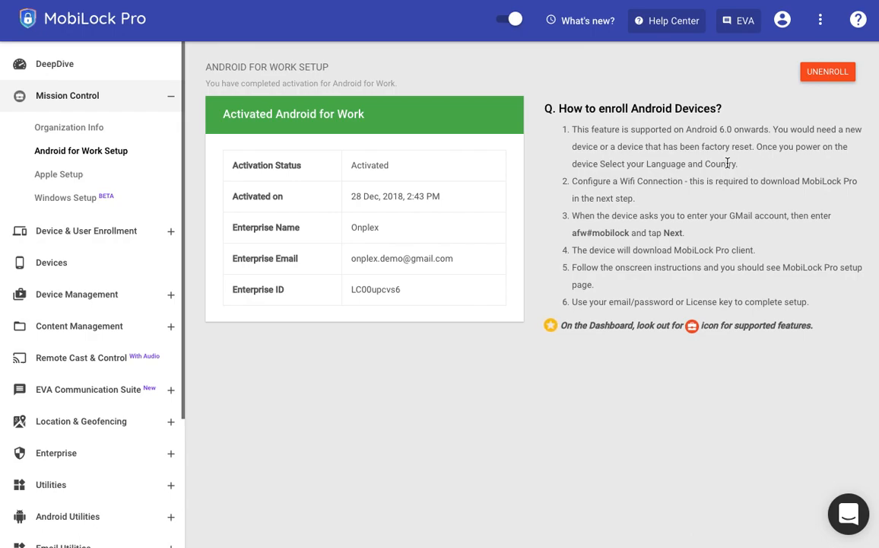